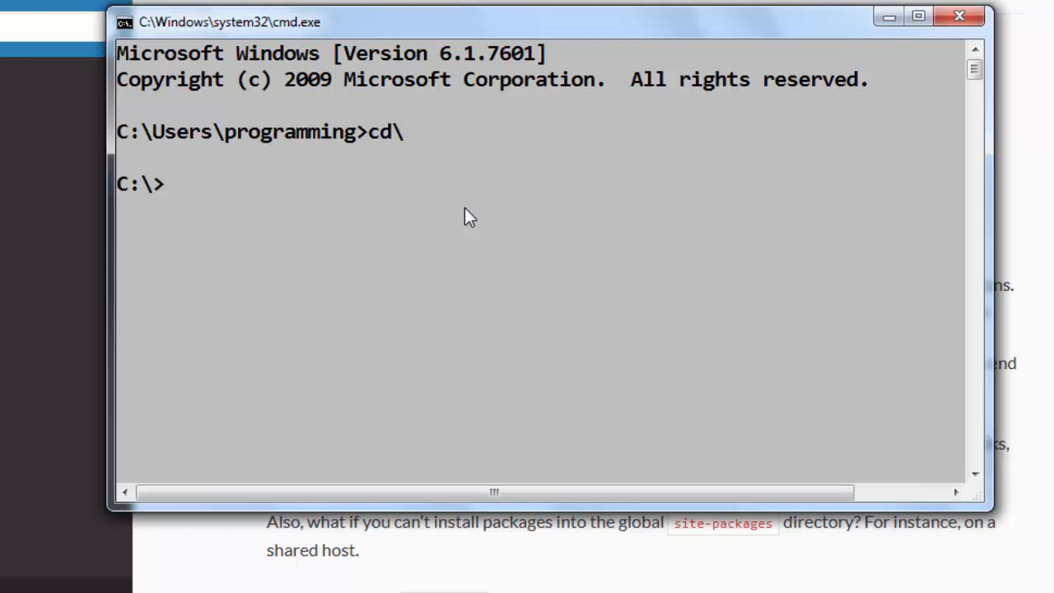
# Make a myenv folder at the C: drive root with mkdir and cd into it.
pyautogui.write('mkdir')
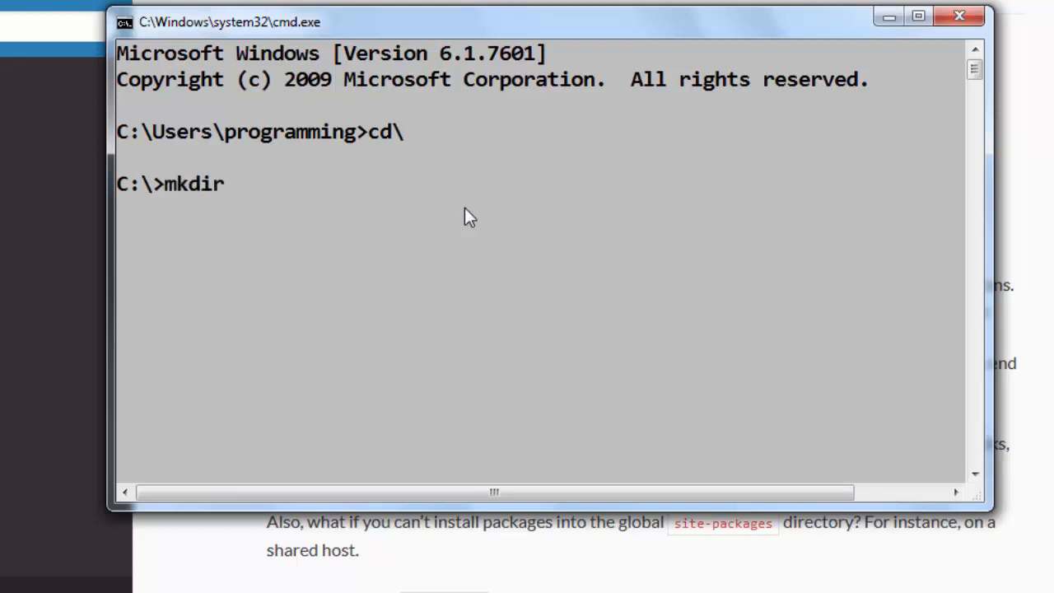
pyautogui.write('my')
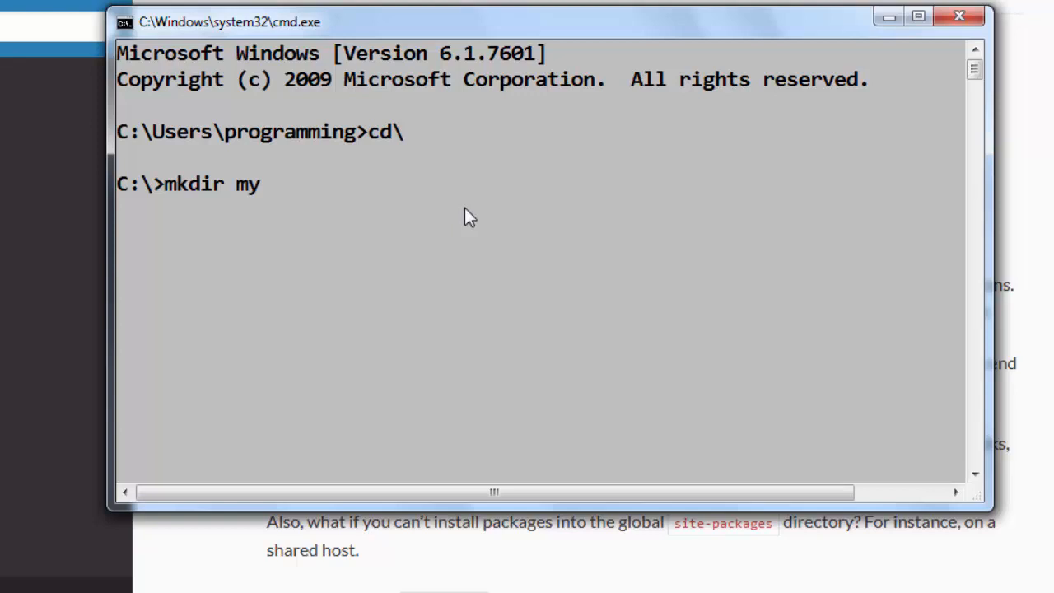
pyautogui.write('env')
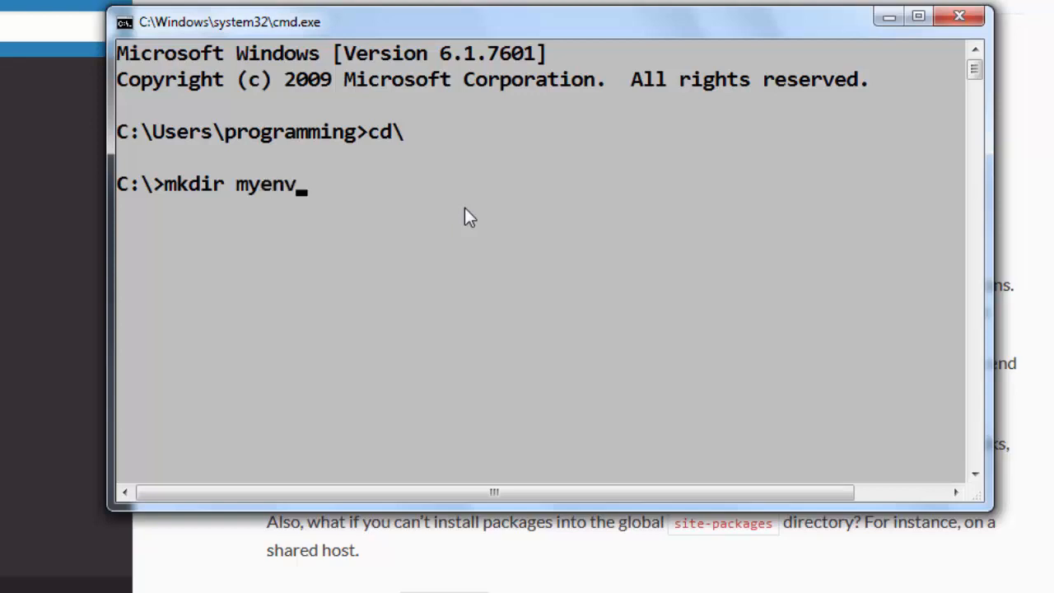
pyautogui.write('cd')
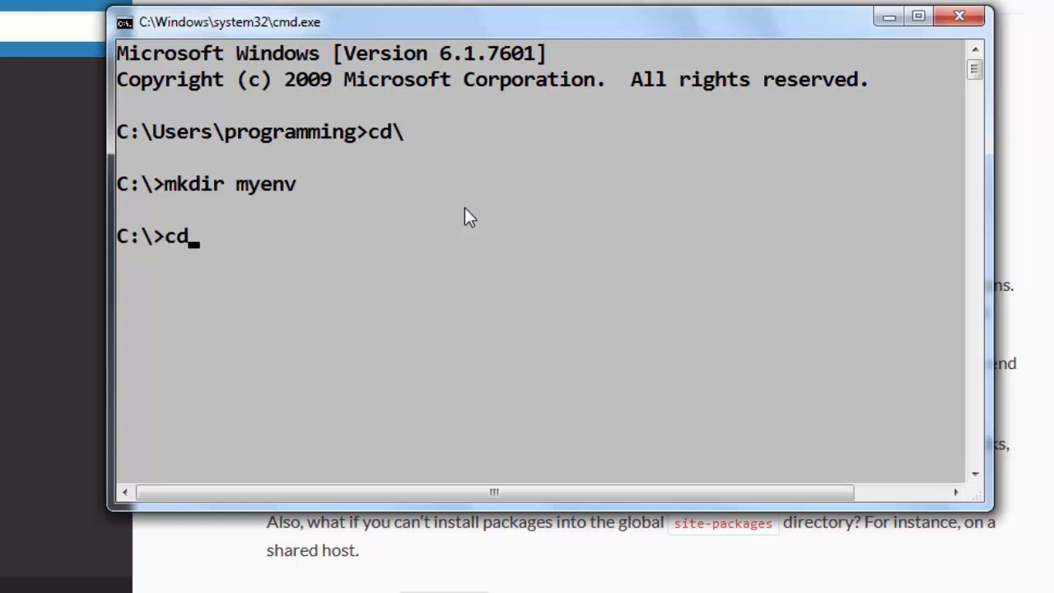
pyautogui.write('myen')
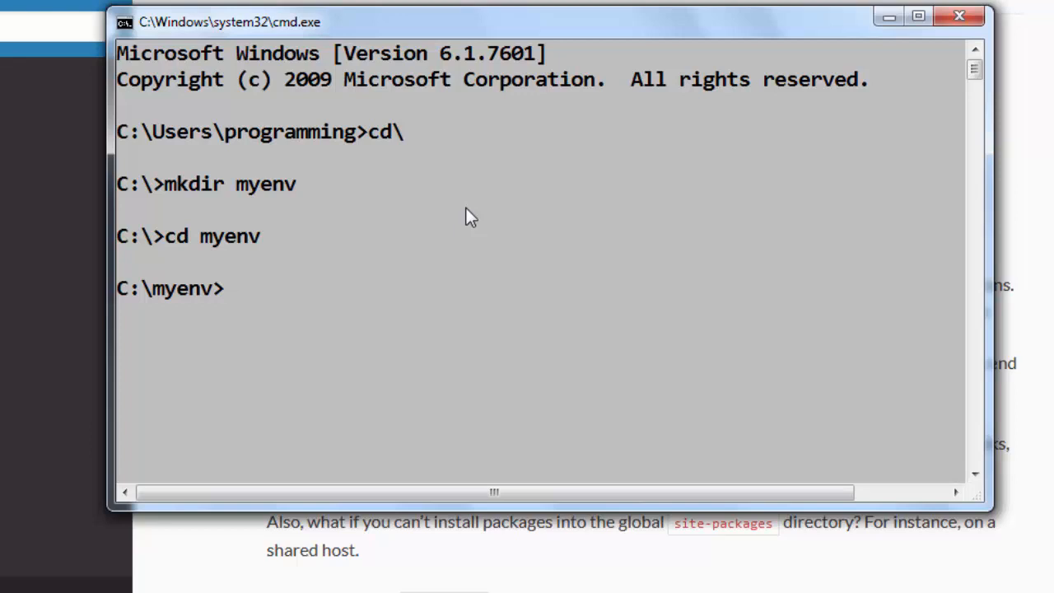
# Enter 'virtualenv first-project' at the C:\myenv prompt without running it yet.
pyautogui.write('virt')
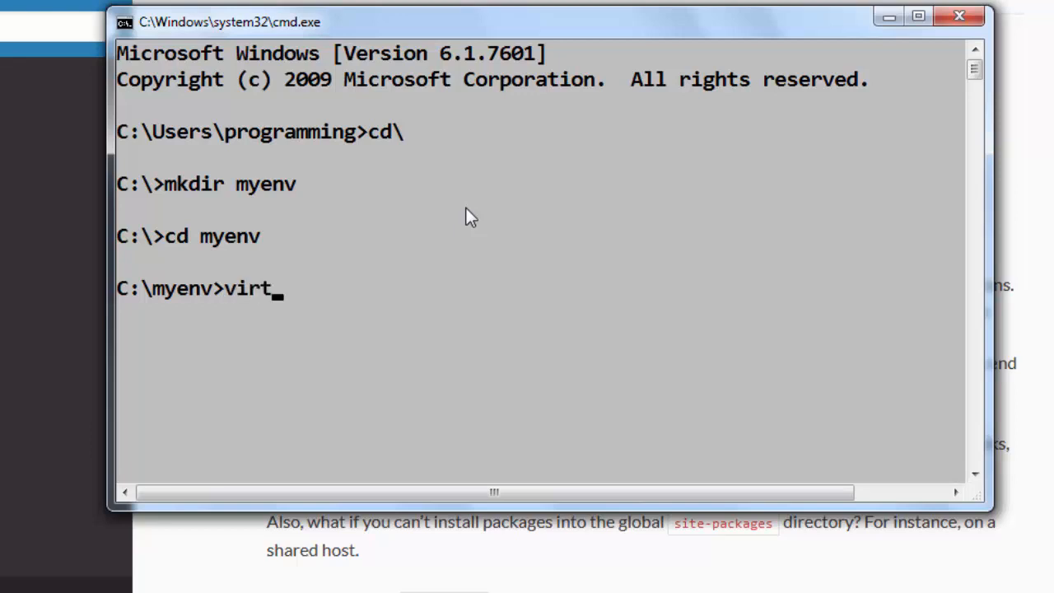
pyautogui.write('ualenv')
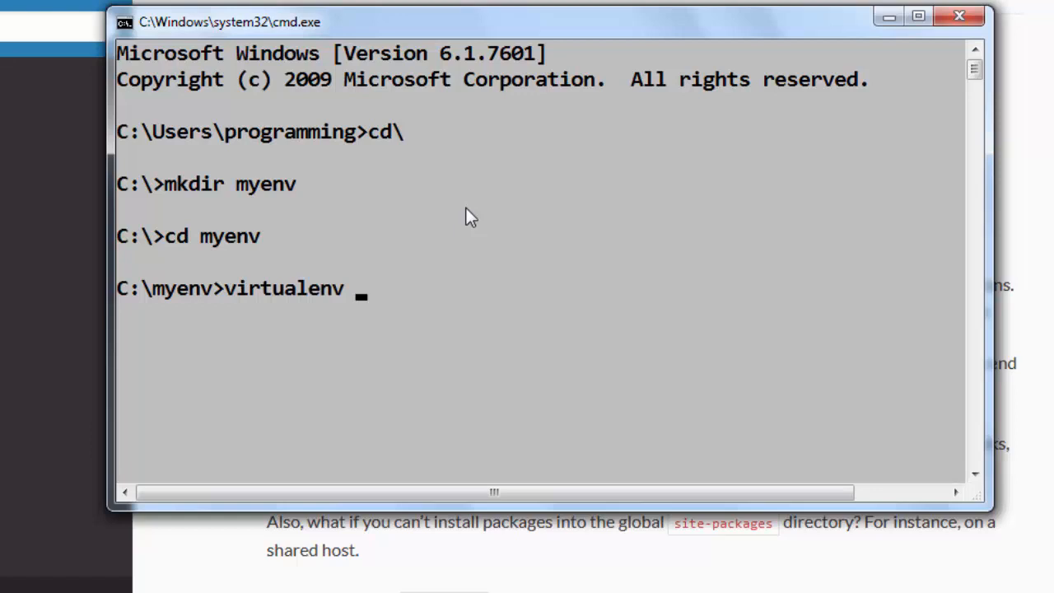
pyautogui.write('f')
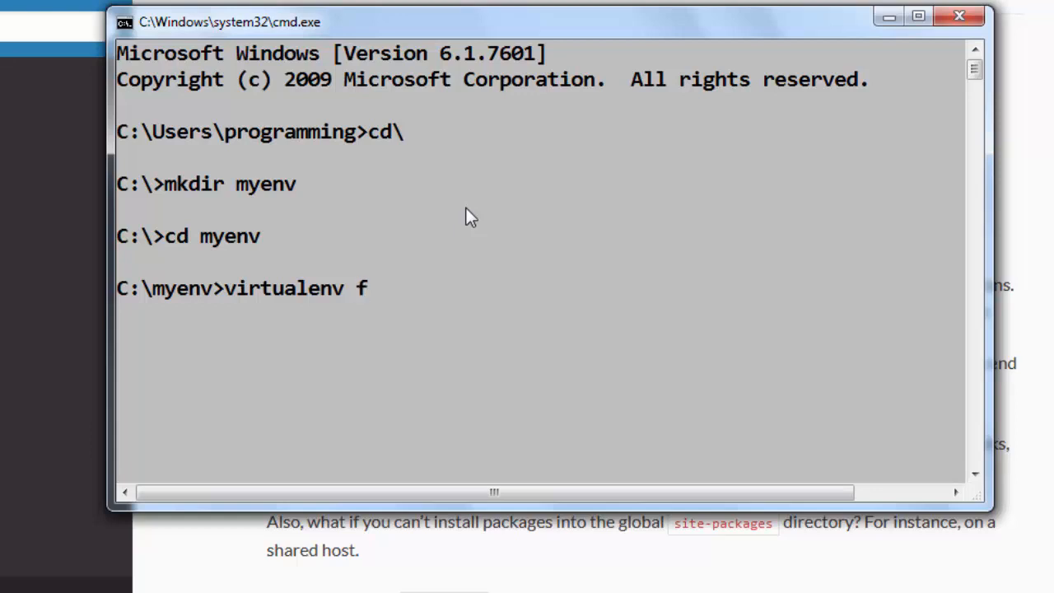
pyautogui.write('irst-projec')
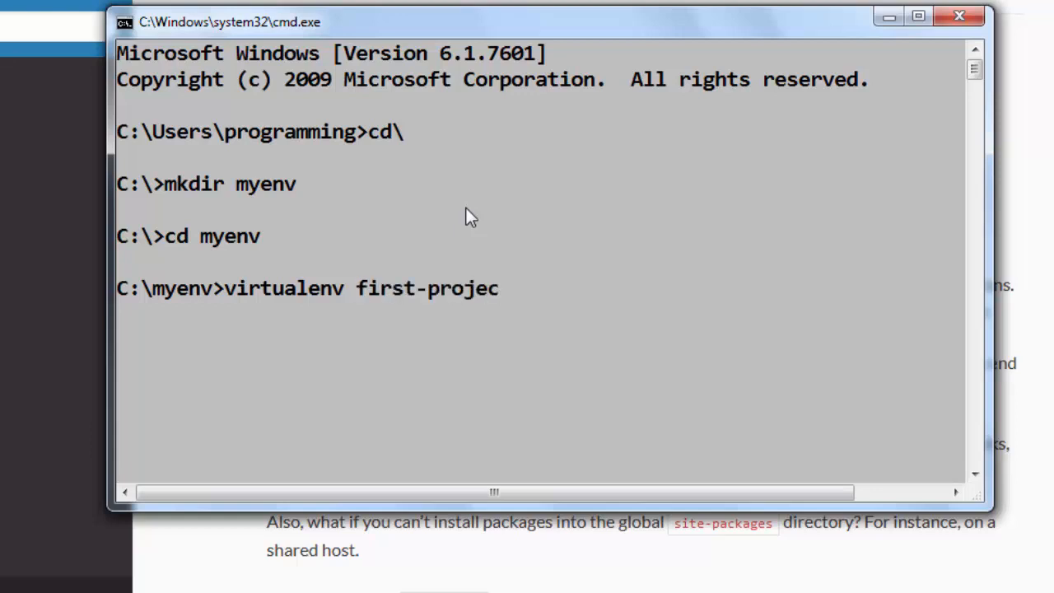
pyautogui.write('t')
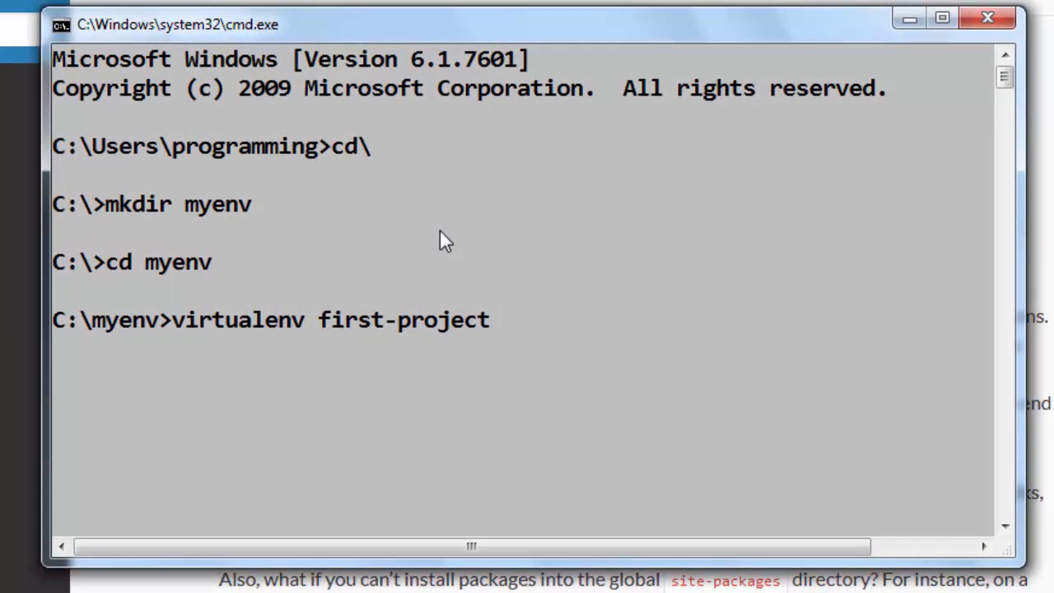
# Try a --python 3 option, remove it, and run 'virtualenv first-project' to build the environment.
pyautogui.write('--pu')
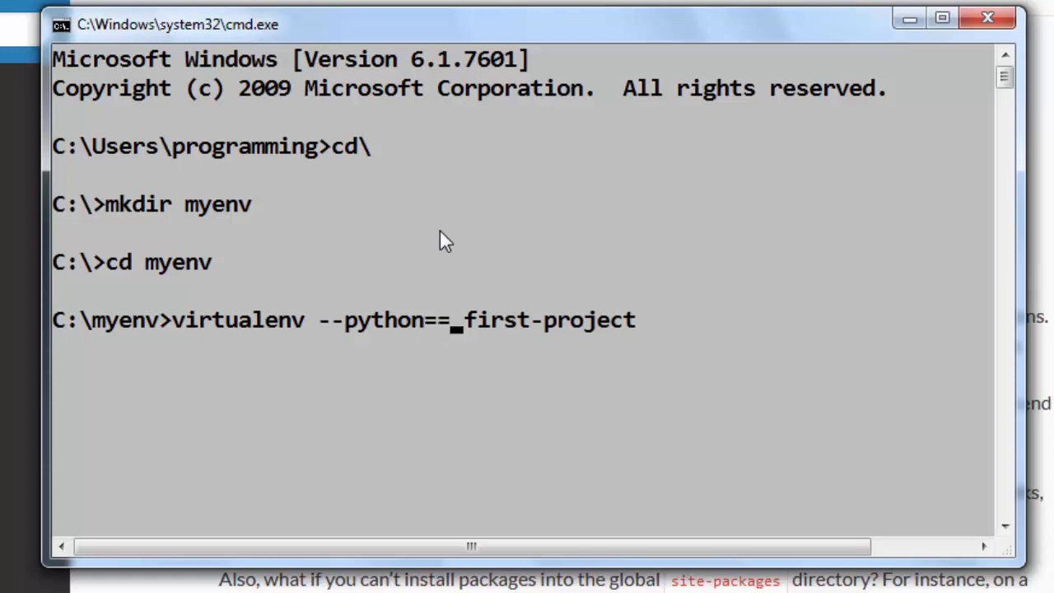
pyautogui.write('python')
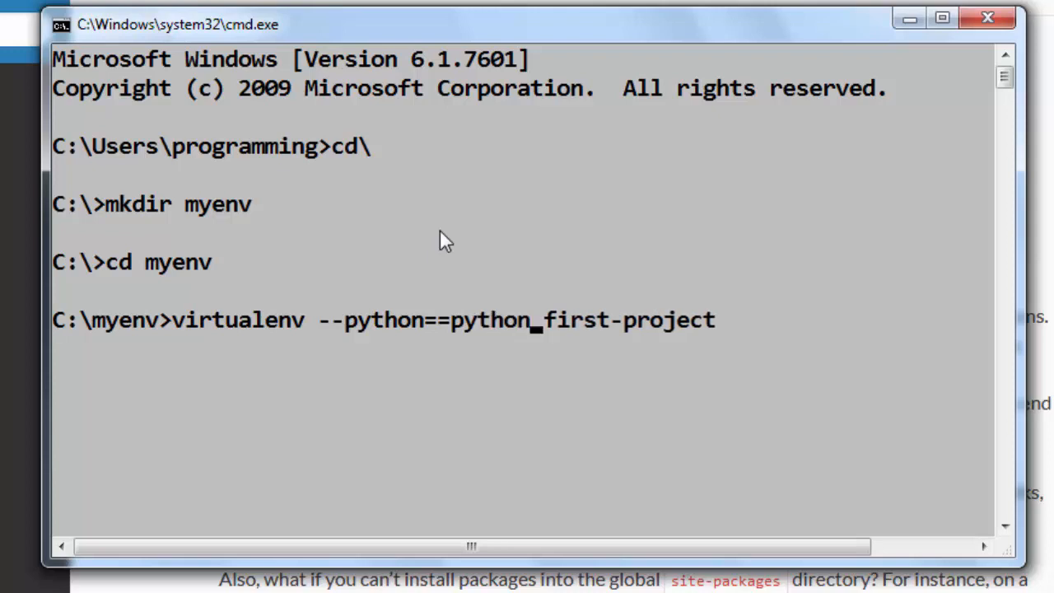
pyautogui.write('3')
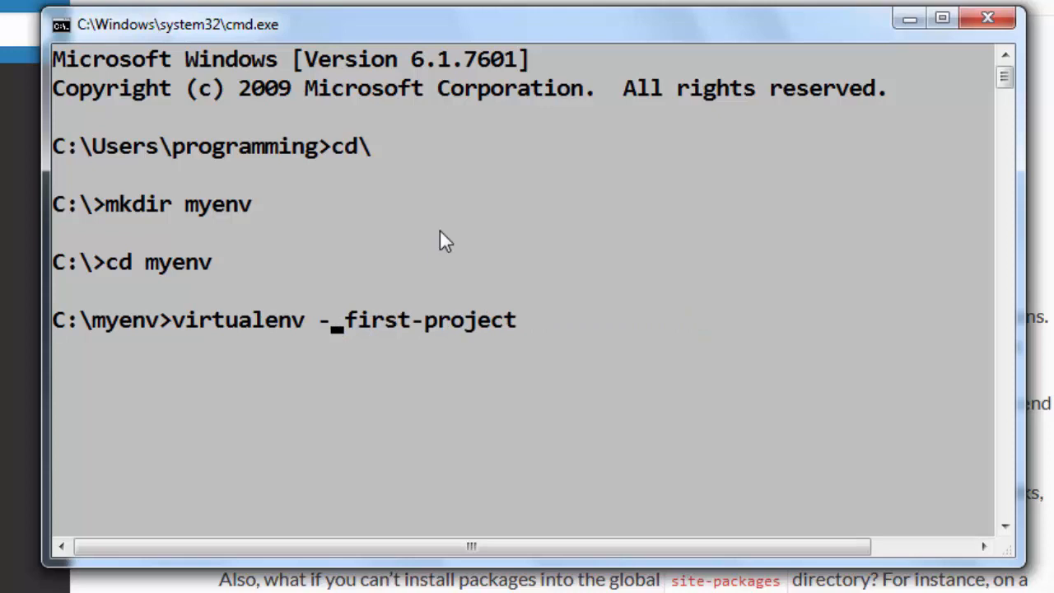
pyautogui.press('Backspace')
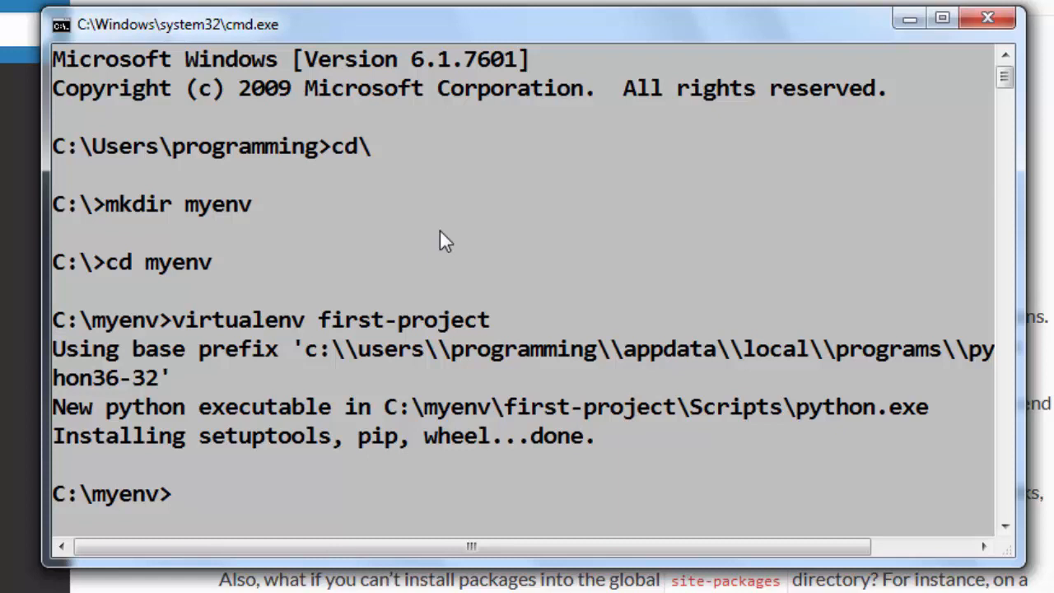
# Move into first-project and activate it via scripts\activate after a failed script\activate attempt.
pyautogui.write('cd first-project')
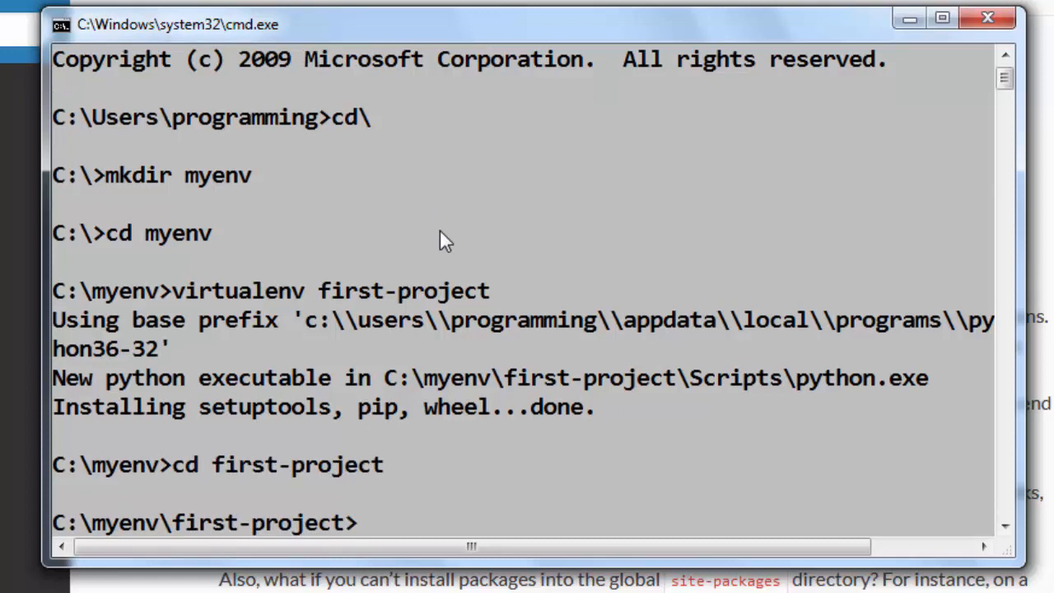
pyautogui.write('s')
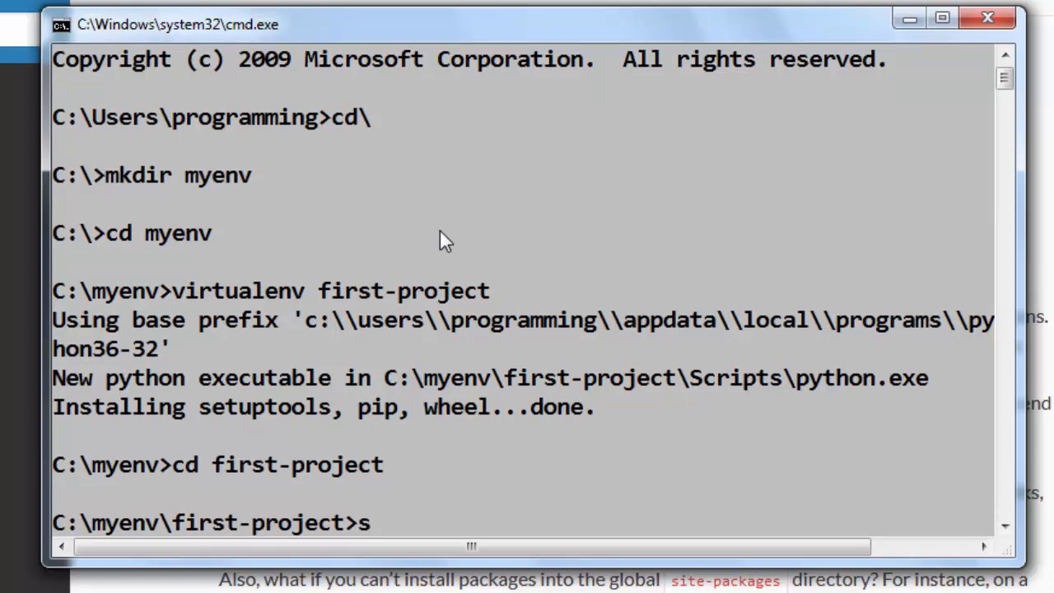
pyautogui.write('cript')
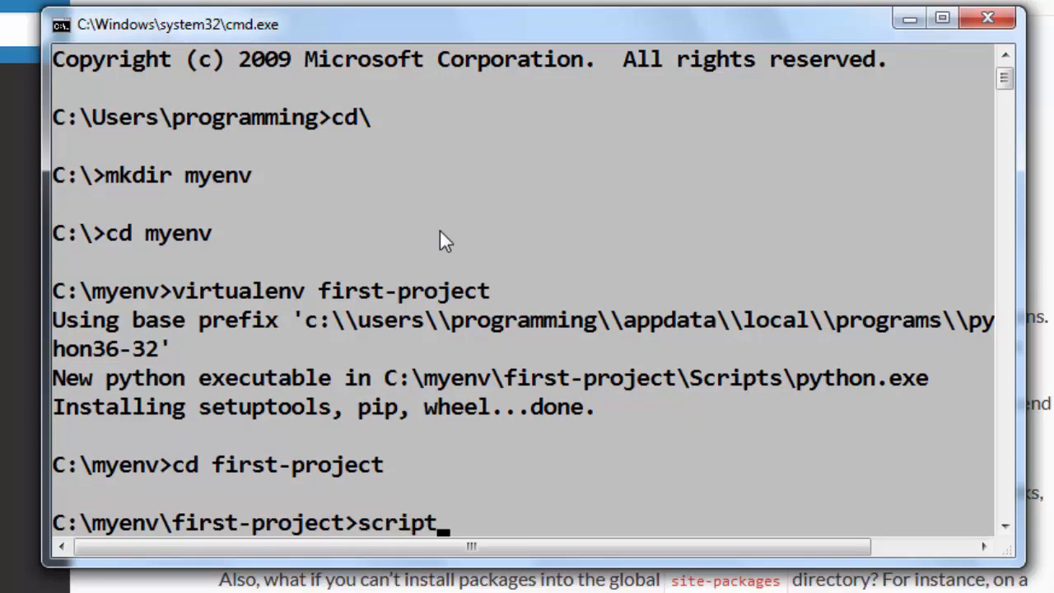
pyautogui.write('\\activate')
pyautogui.write('scripts\\')
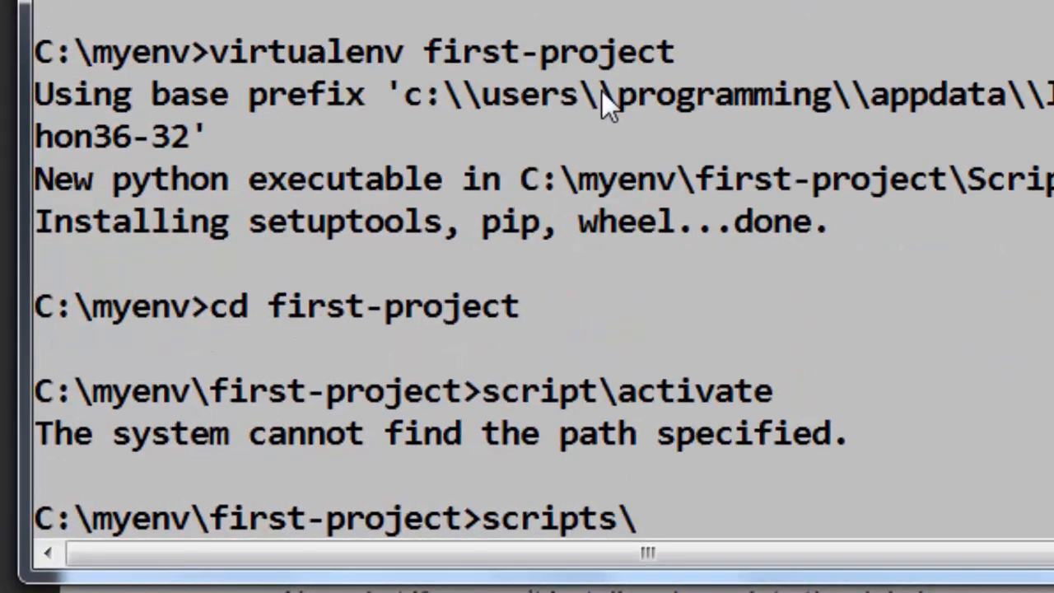
pyautogui.write('activate')
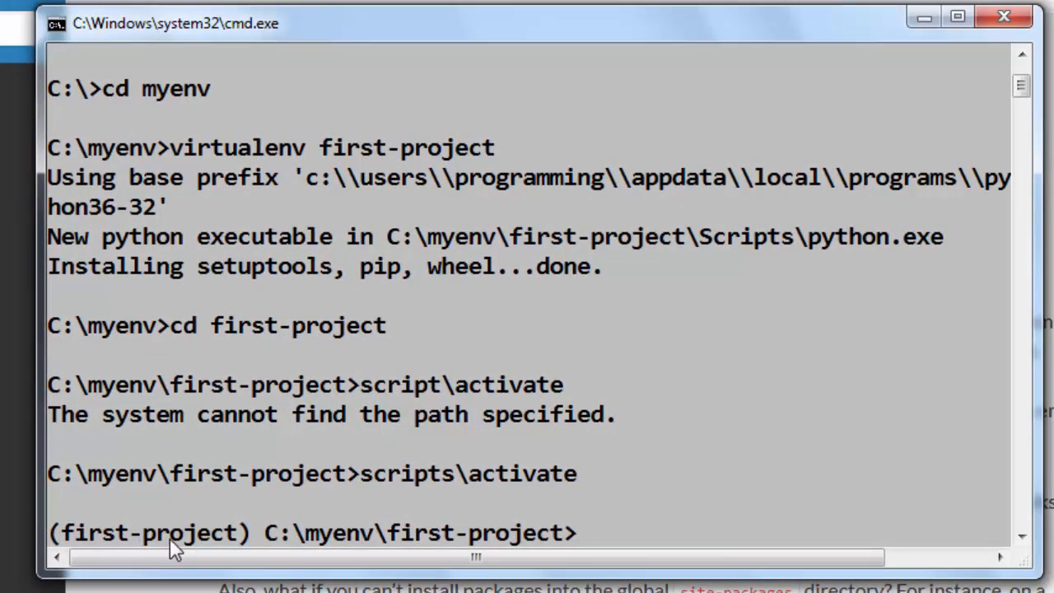
pyautogui.moveTo(643, 525)
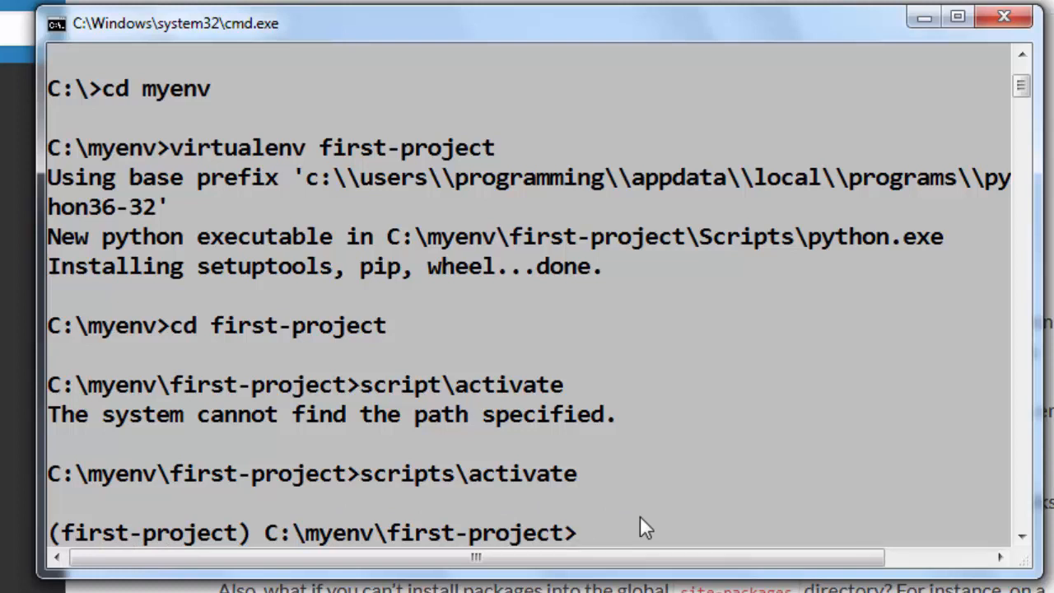
# Enter 'deactivate' at the (first-project) prompt without running it yet.
pyautogui.write('dea')
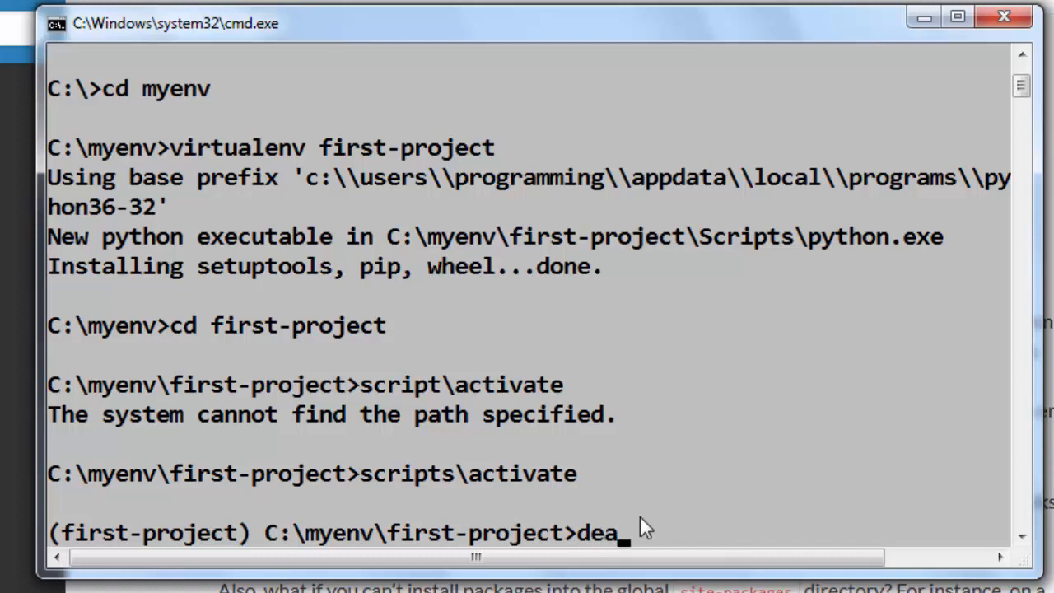
pyautogui.write('ctivate')
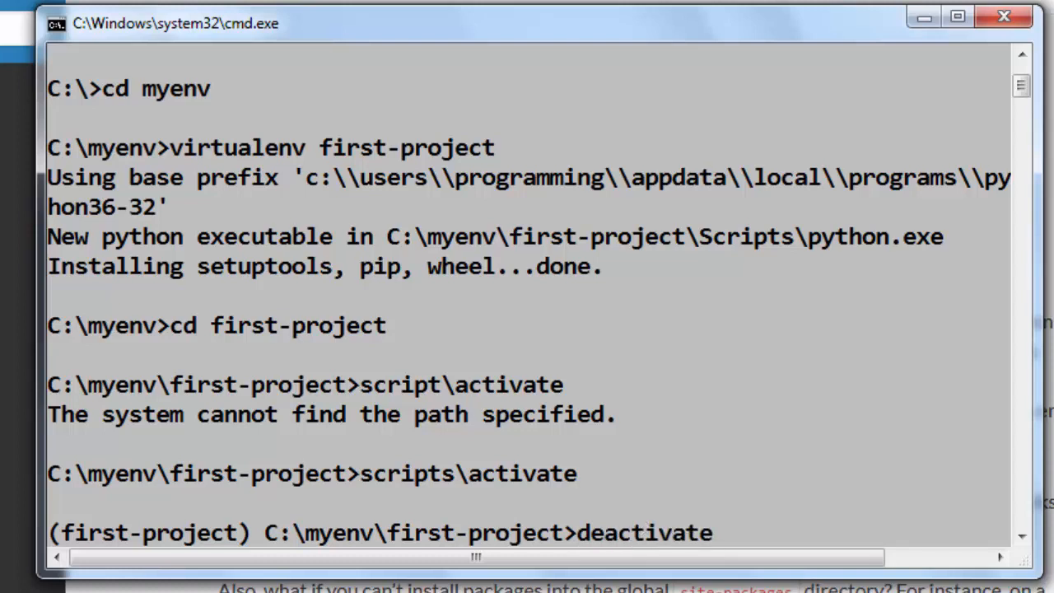